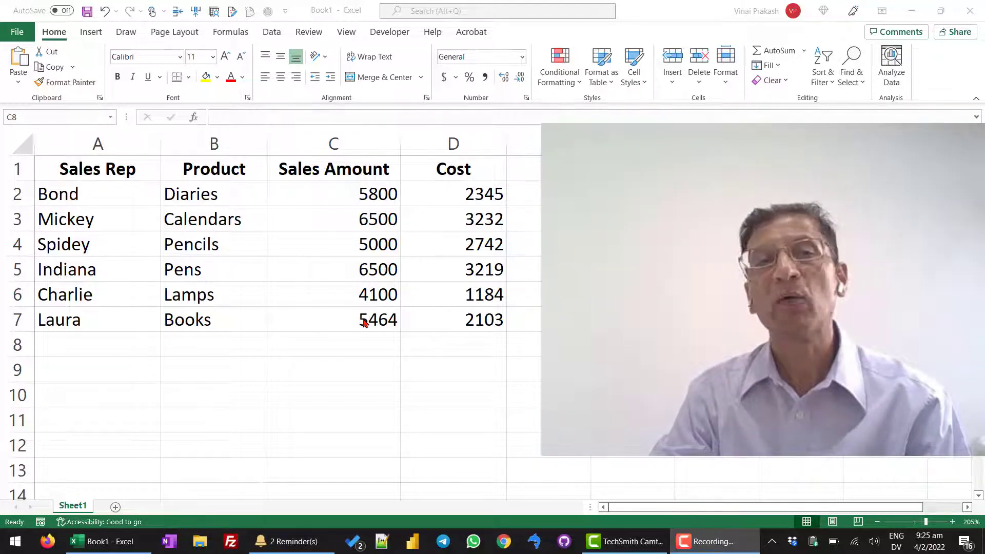
Step: Build a manual =C2+C3+...+C7 formula in C8 giving a Sales Amount total of 33364
left_click(332, 345)
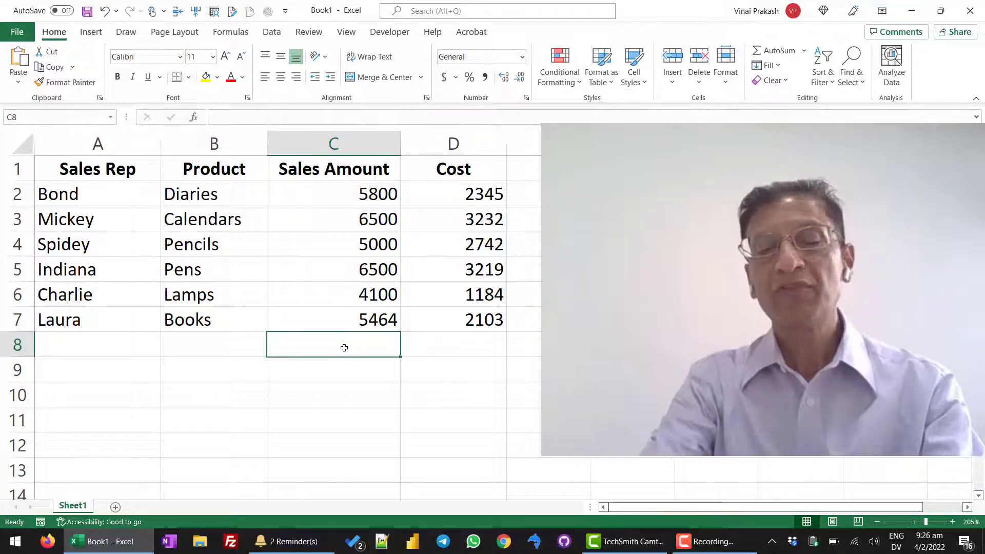
type("=")
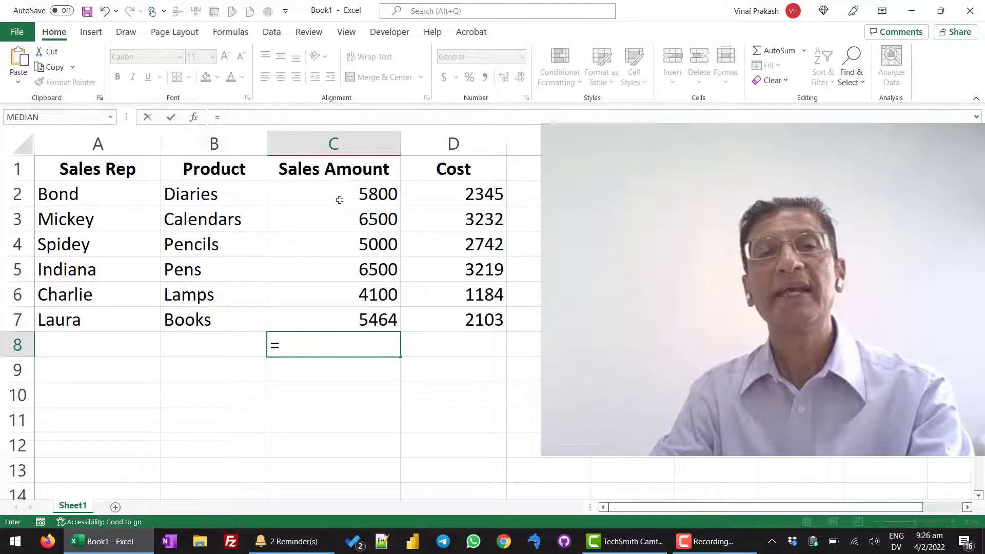
left_click(332, 194)
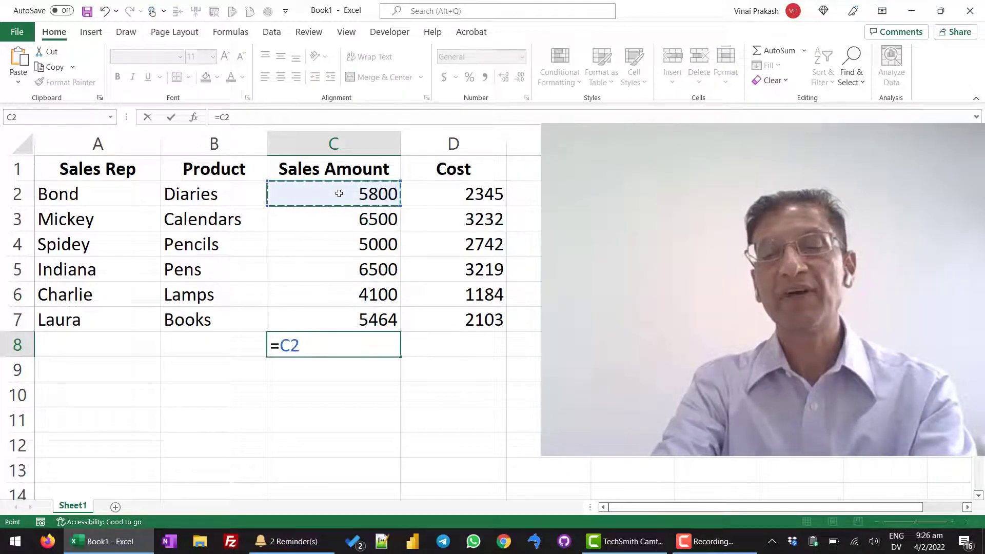
type("+")
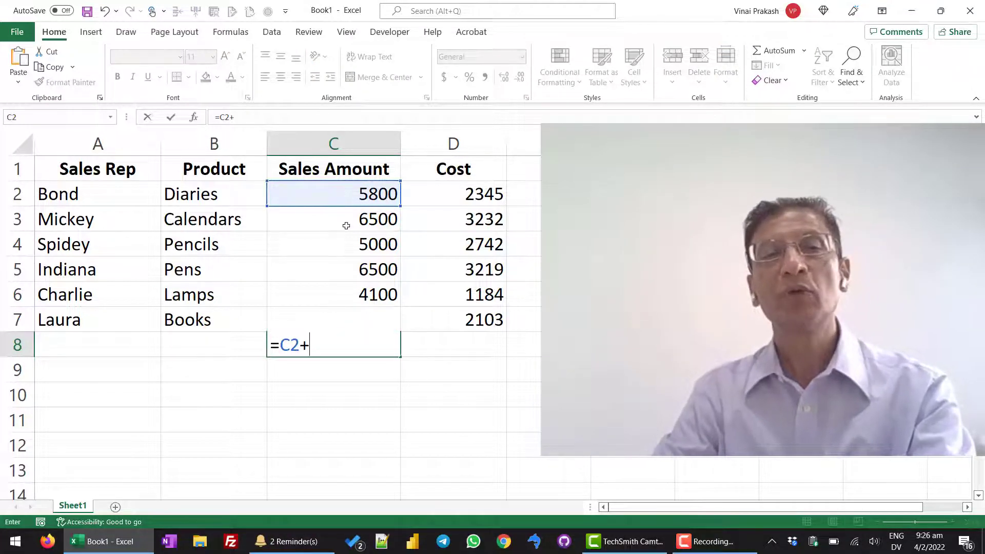
left_click(333, 219)
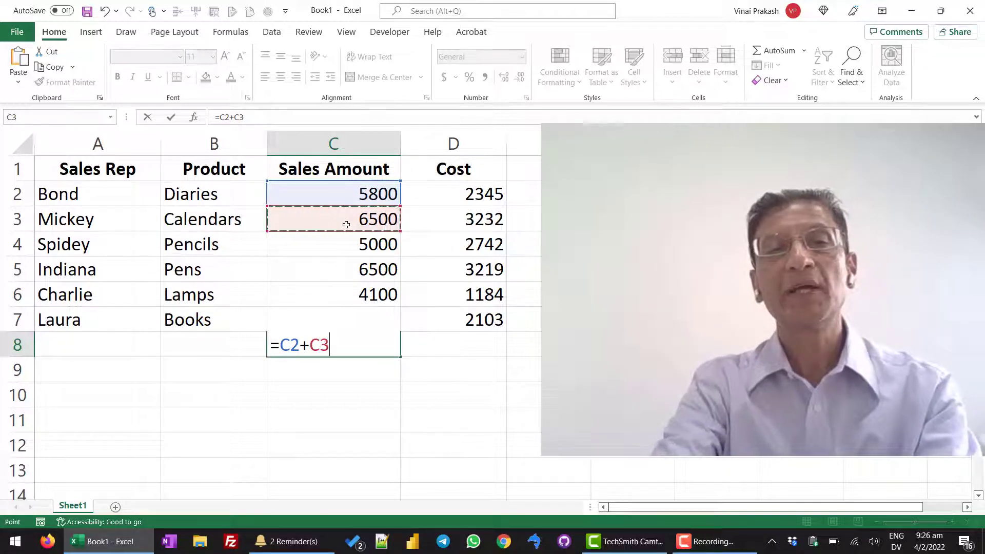
left_click(332, 244)
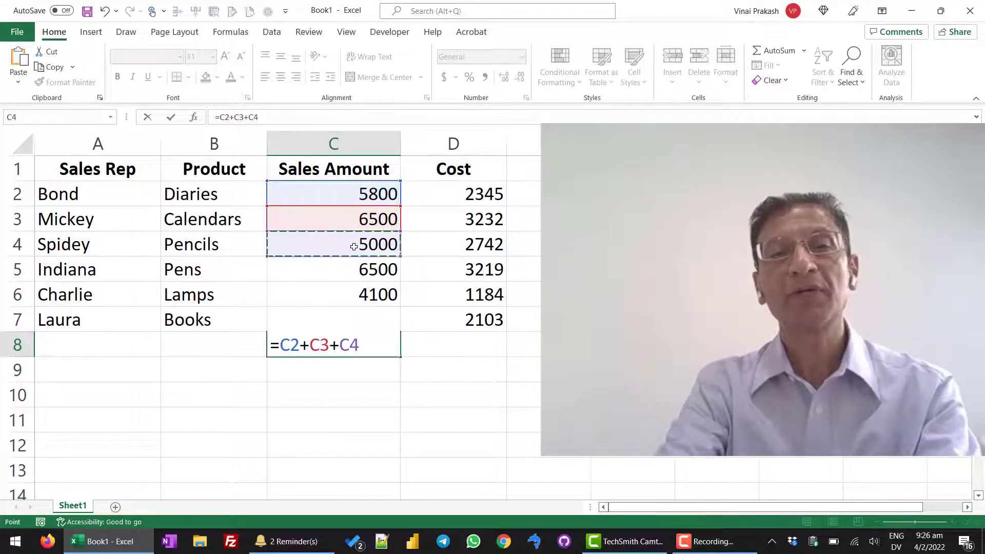
type("+")
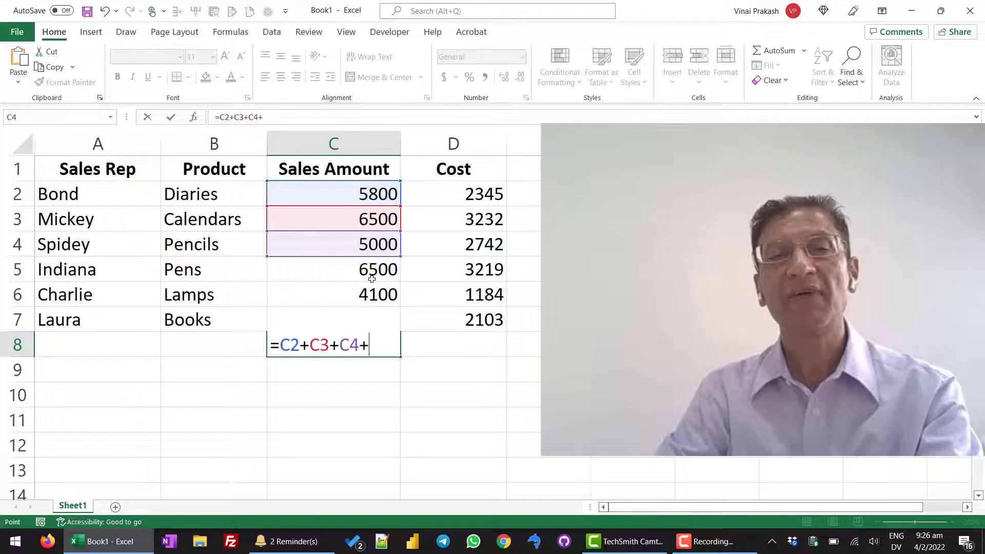
left_click(333, 269)
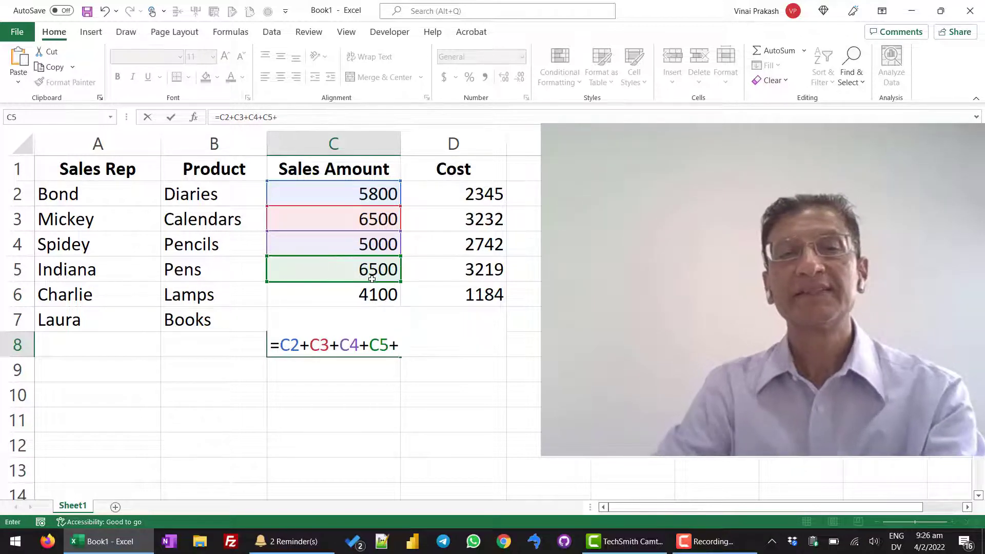
left_click(332, 294)
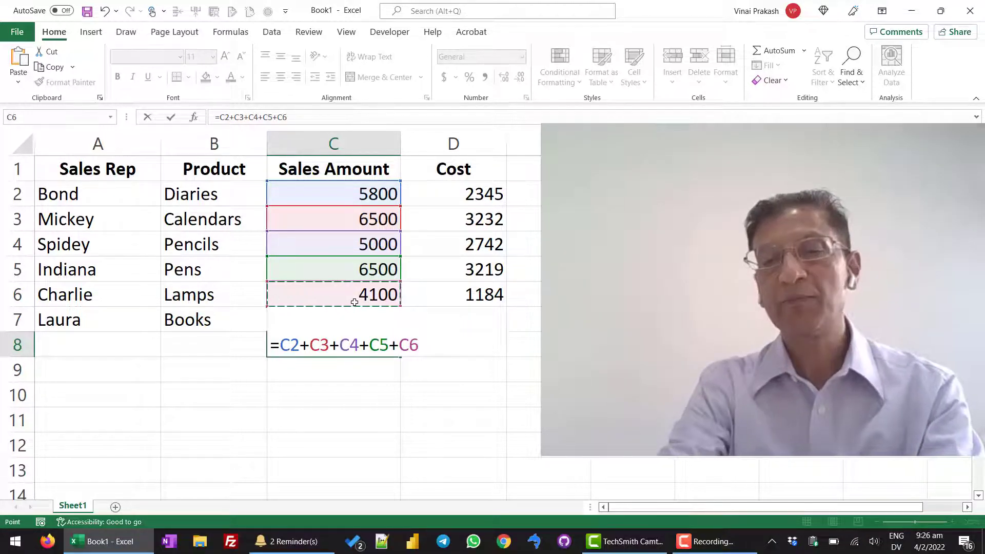
type("+C")
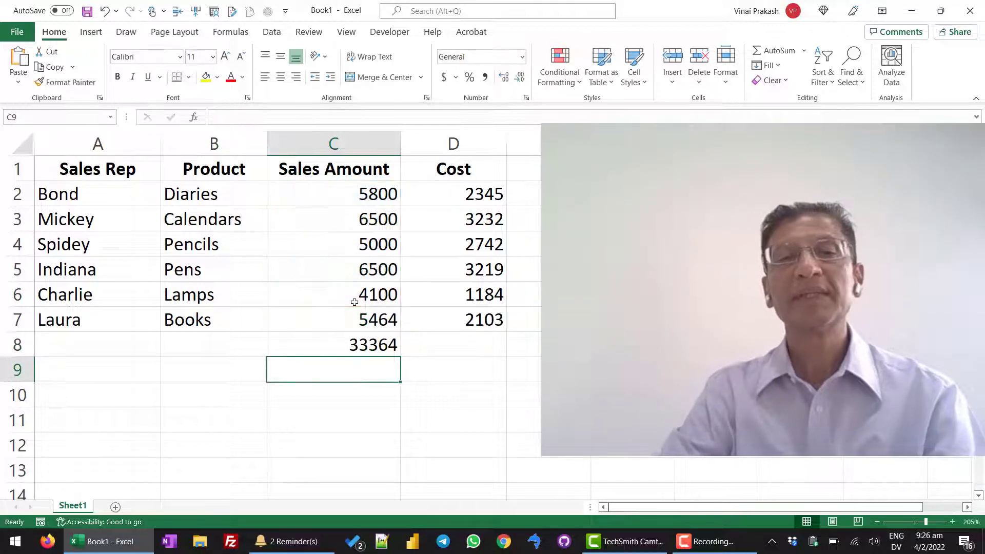
left_click(332, 345)
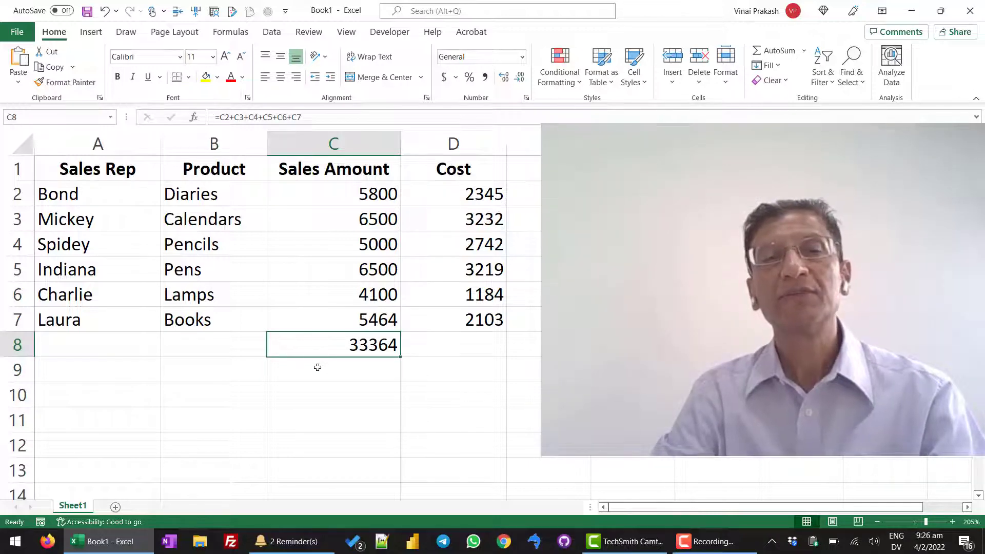
mouse_move(384, 366)
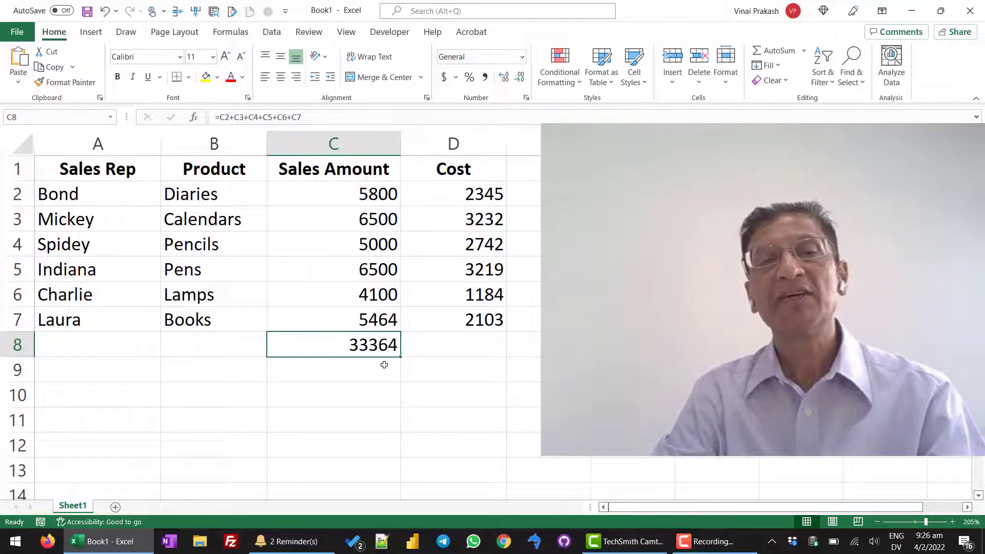
Step: Rebuild the C8 total as =SUM(C2:C7), again showing 33364
type("=SUM(C2:C7")
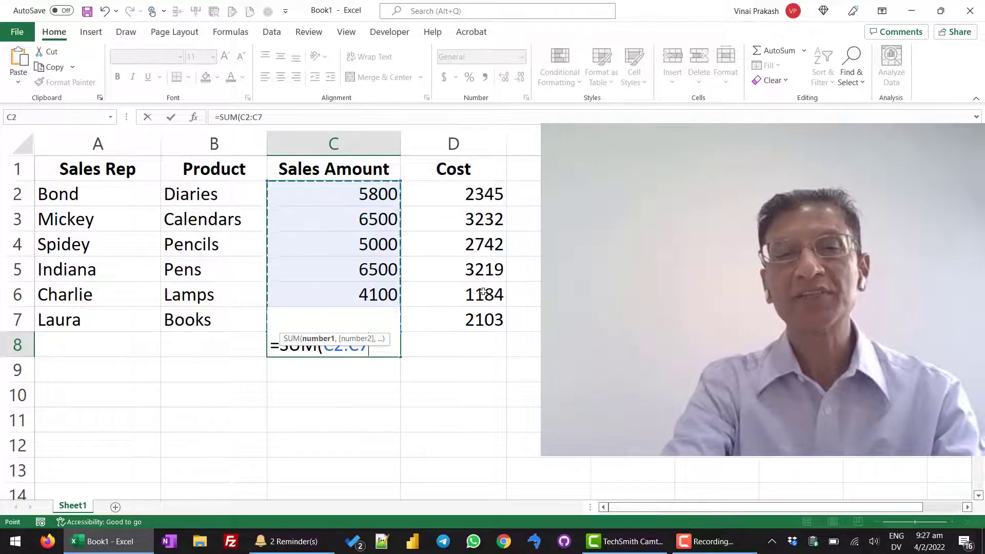
type(")")
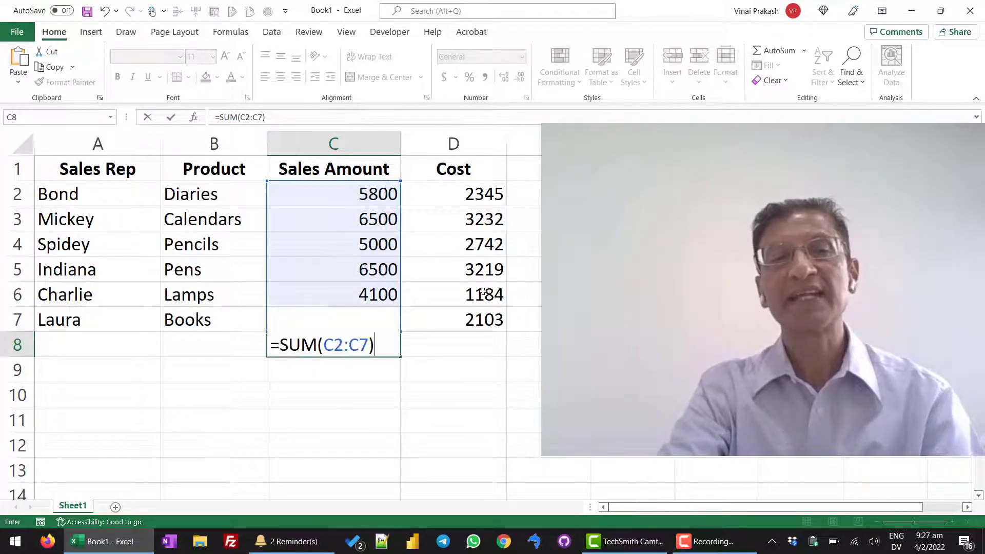
key("Return")
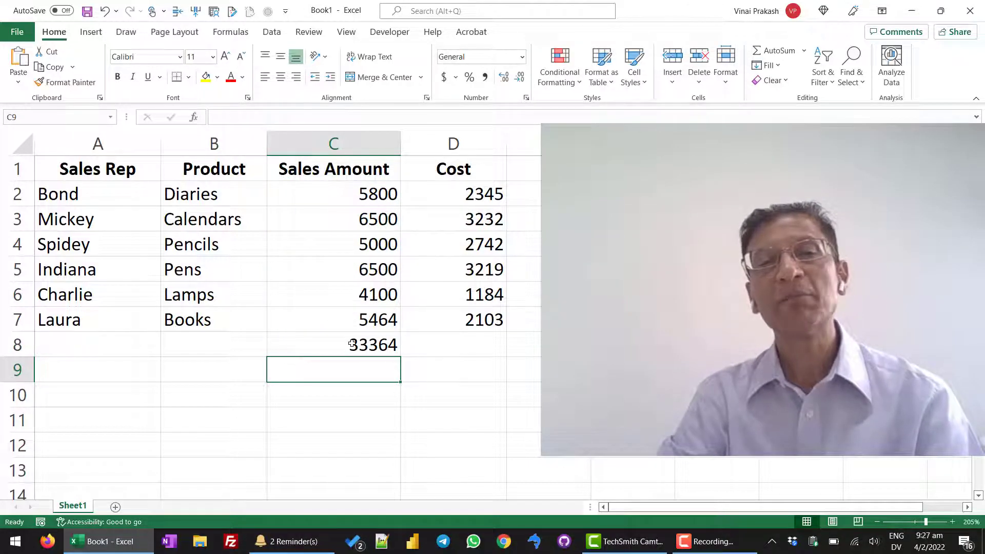
left_click(333, 345)
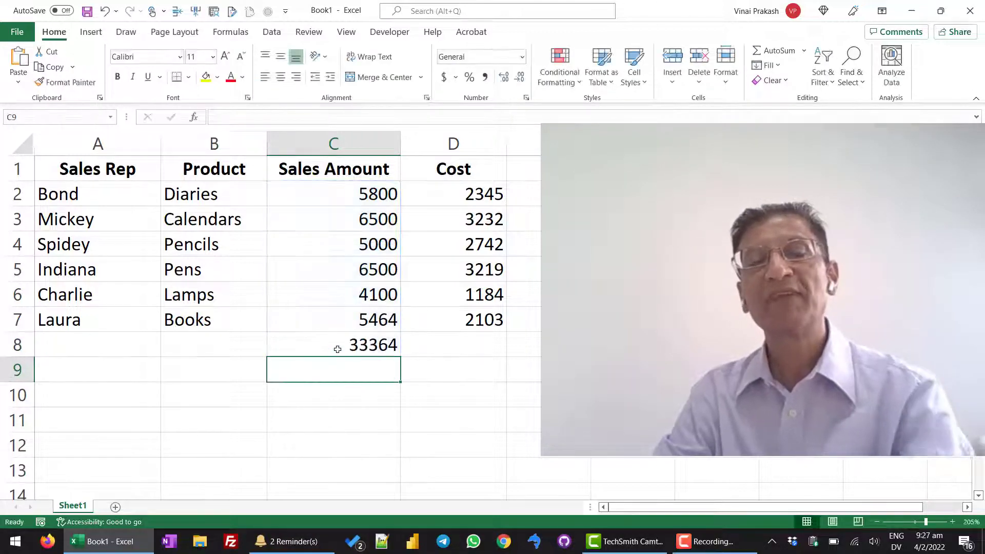
mouse_move(374, 344)
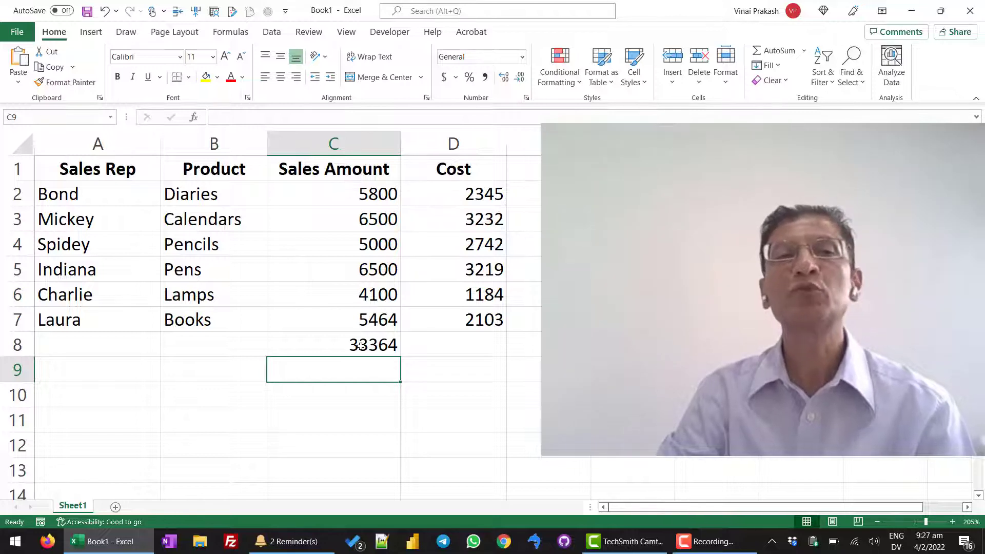
Step: Clear the SUM total from C8, leaving the cell empty
left_click(333, 344)
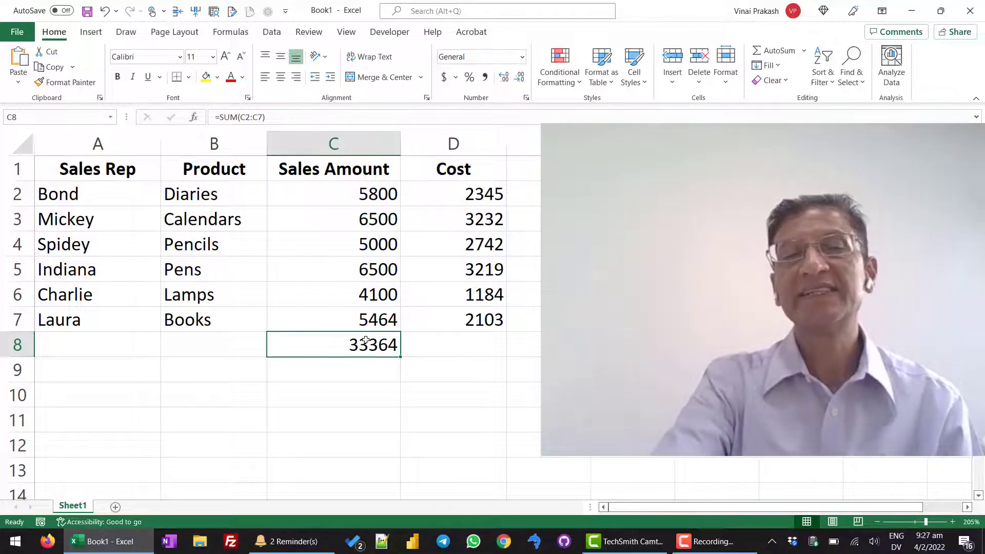
key("Delete")
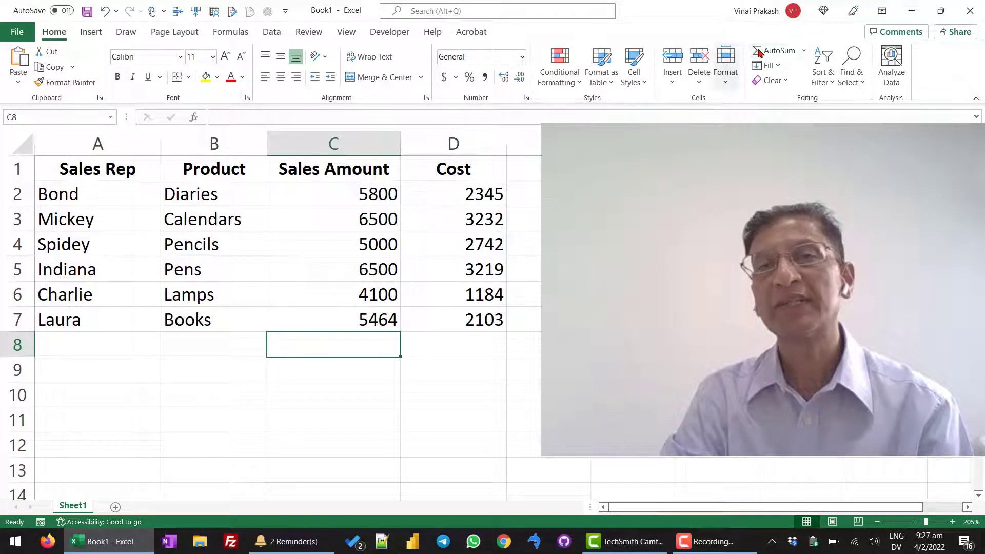
mouse_move(779, 50)
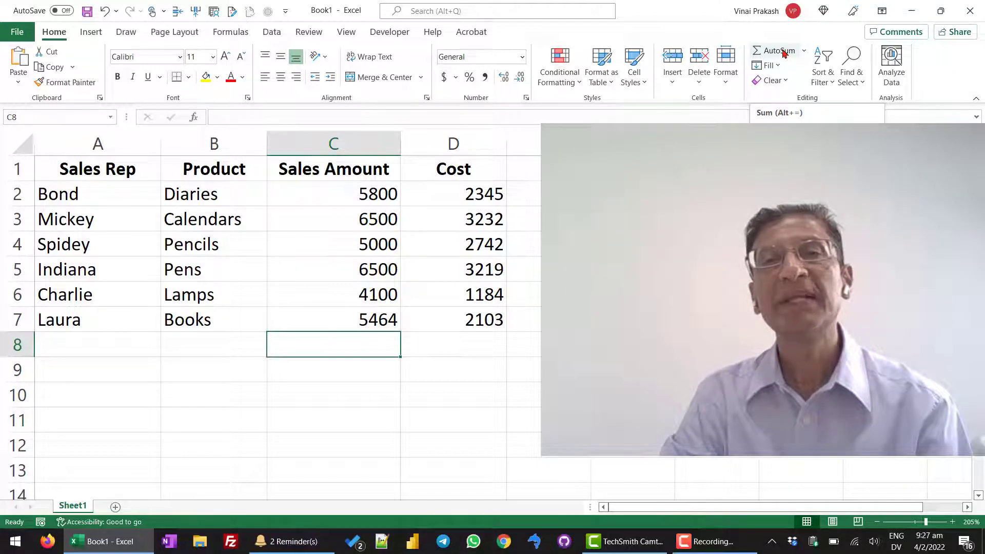
Step: AutoSum the Sales Amount into C8 (33364) and the Cost into D8 (14825)
left_click(778, 50)
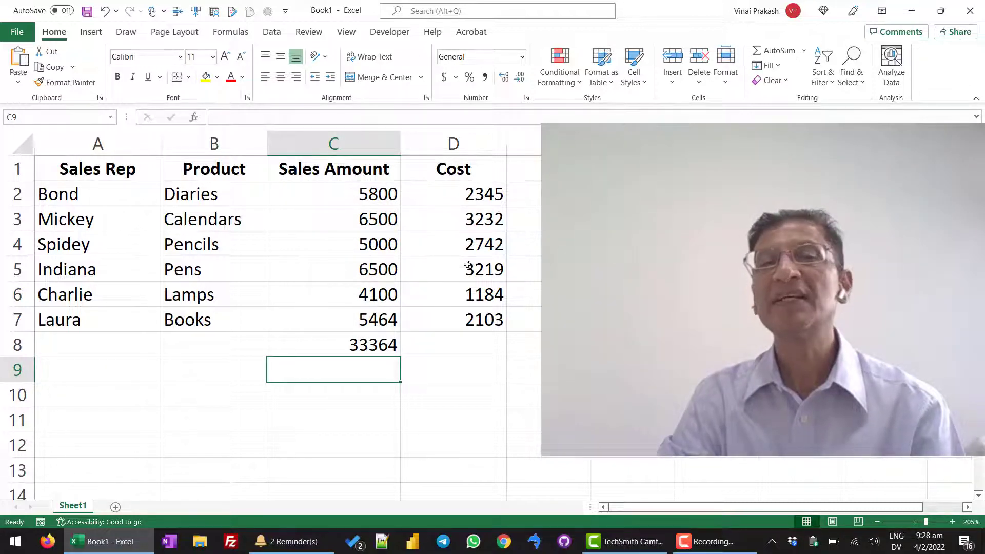
left_click(452, 345)
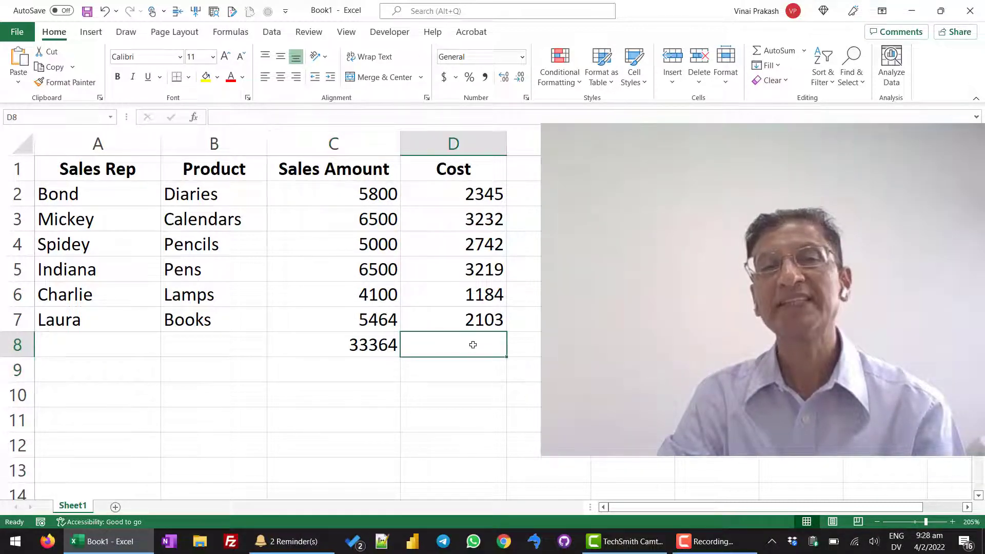
mouse_move(473, 257)
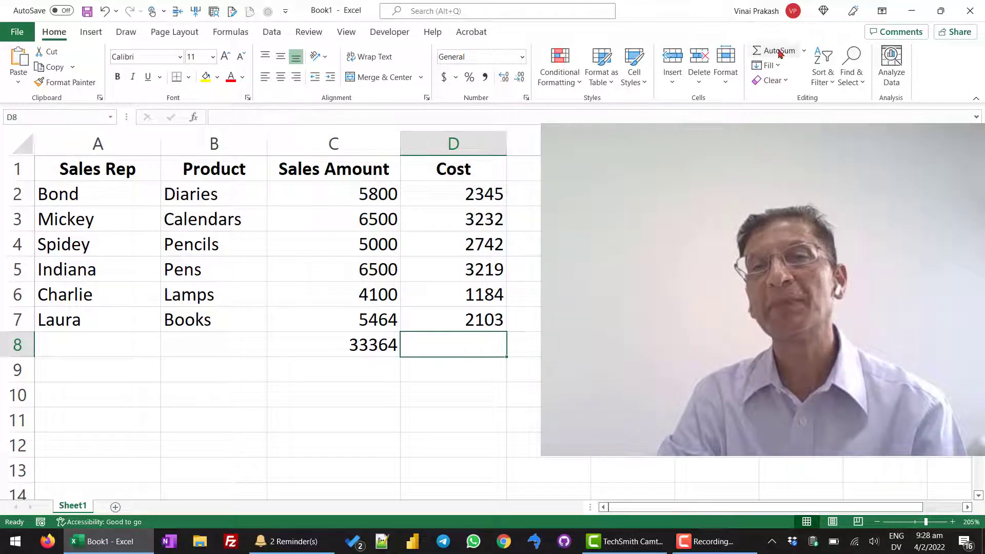
left_click(777, 50)
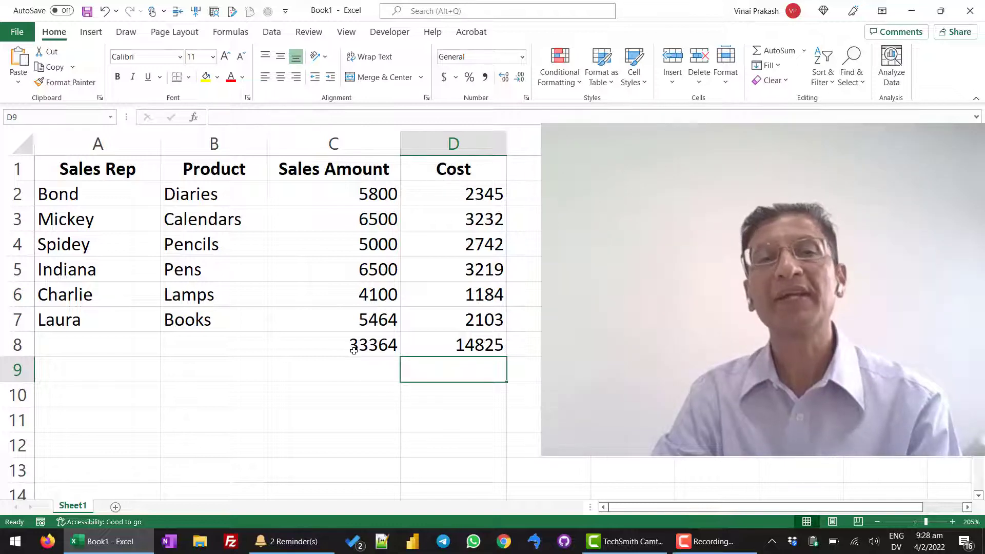
left_click(333, 345)
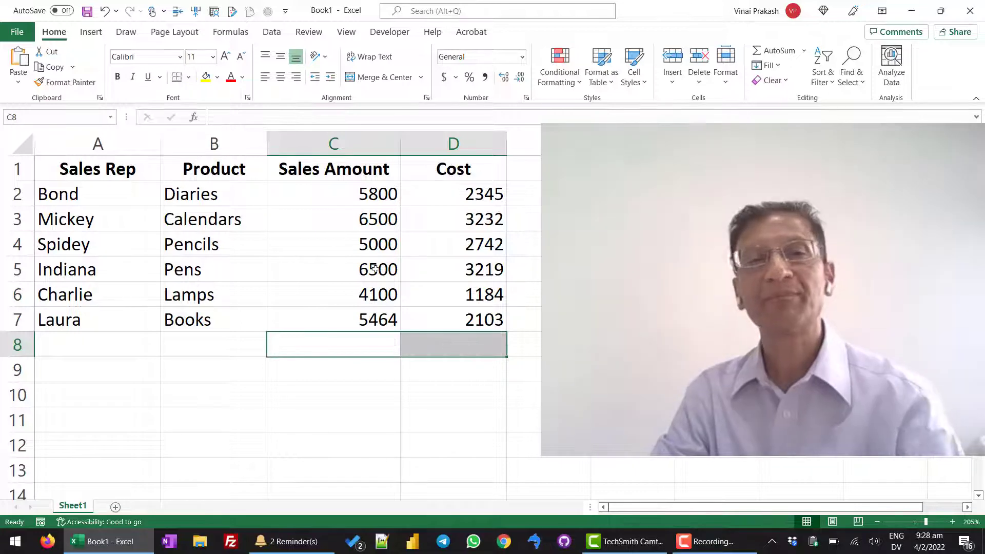
Step: Insert an entire blank row at row 3 between Bond and Mickey
left_click(332, 219)
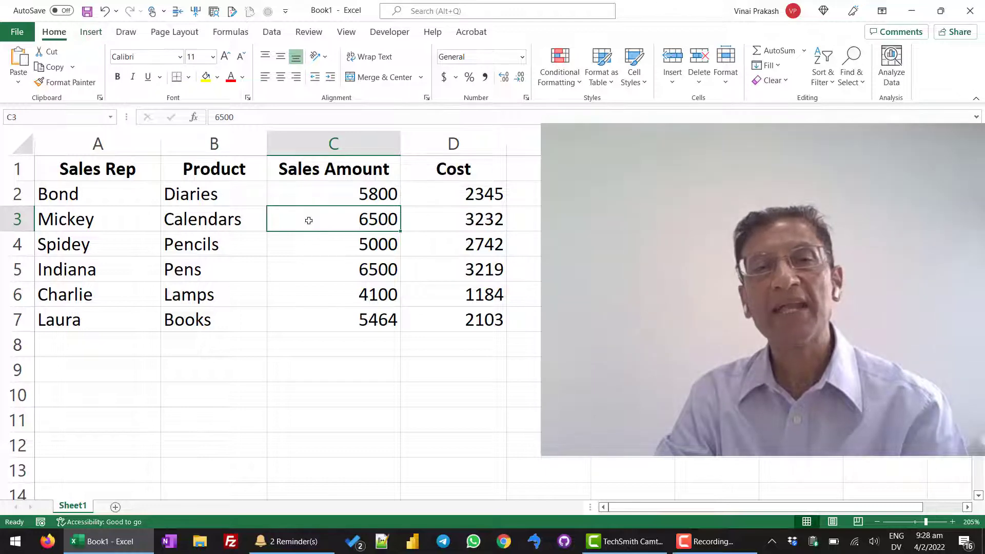
right_click(309, 220)
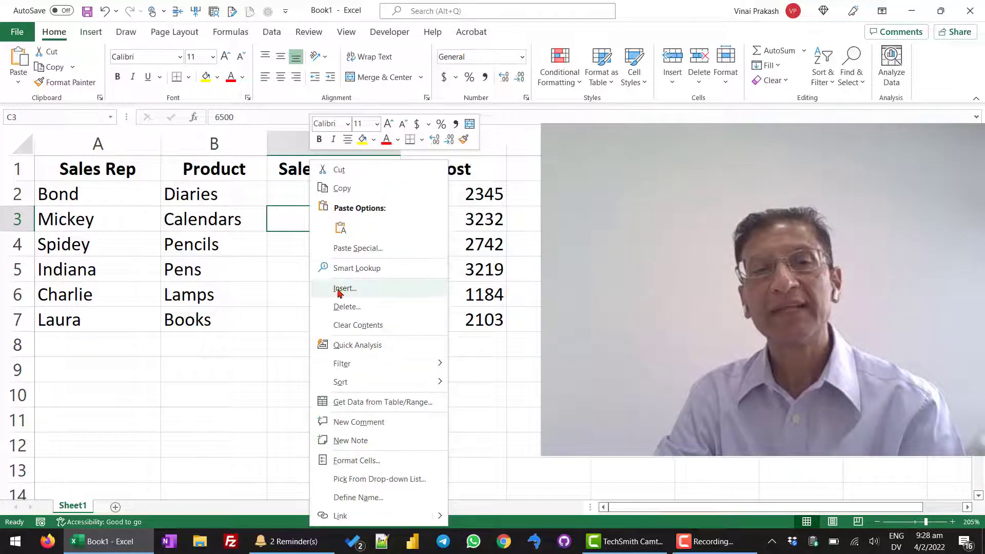
left_click(344, 287)
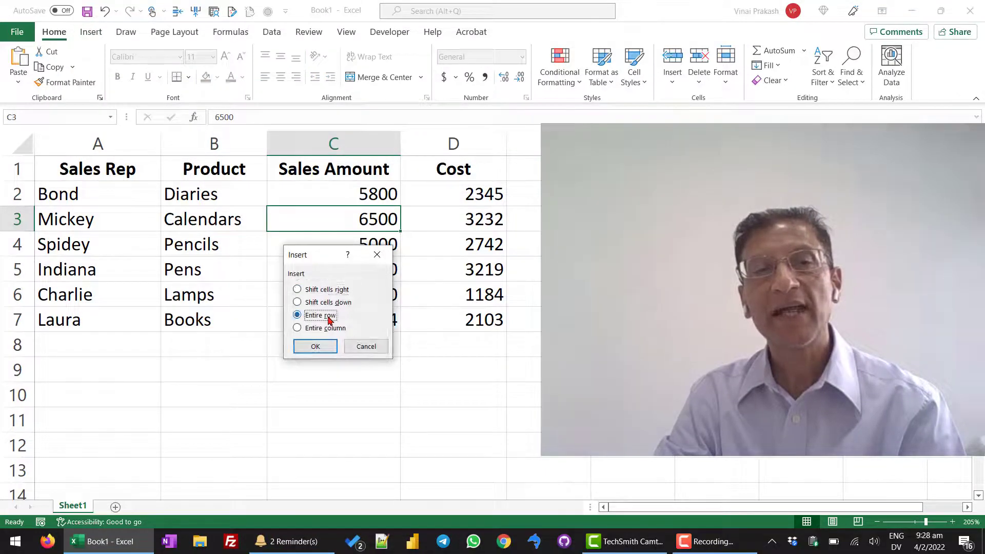
left_click(314, 345)
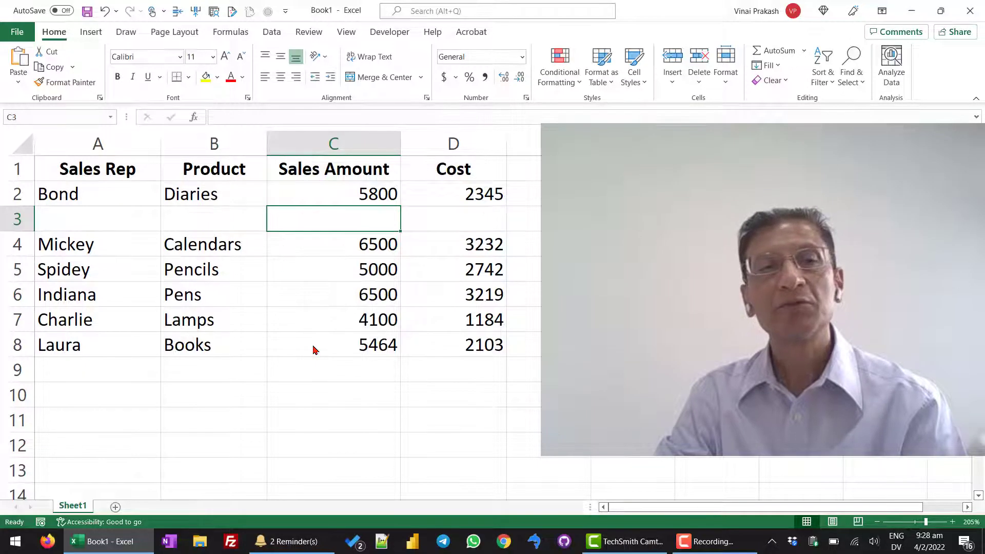
left_click(98, 219)
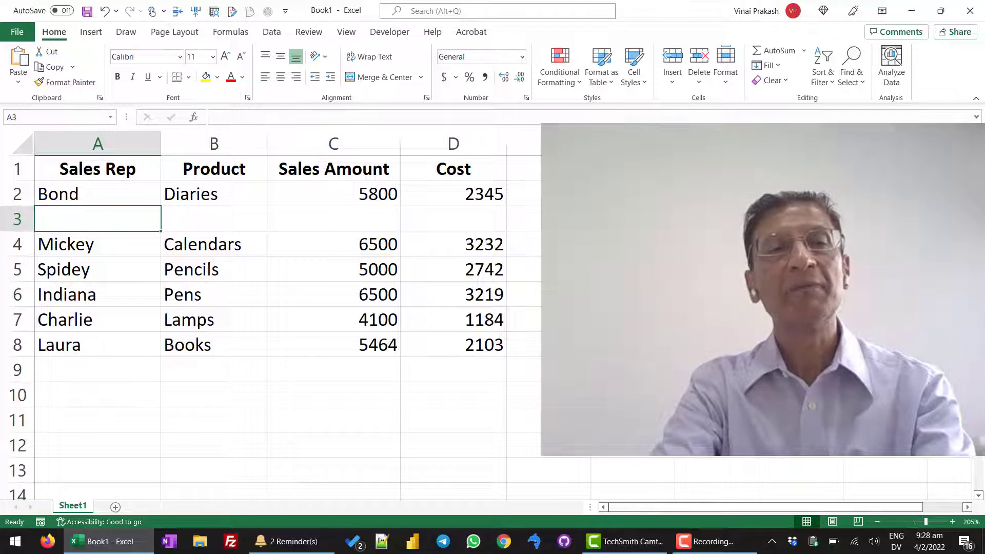
Step: Enter rep Sally with product Pens in the new row 3, leaving amount and cost blank
type("Sally")
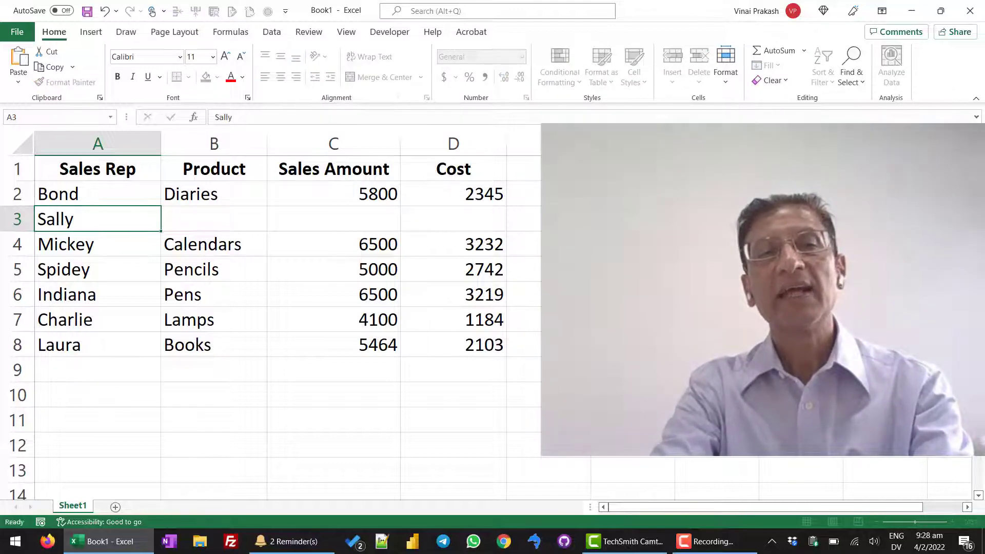
type("Pens")
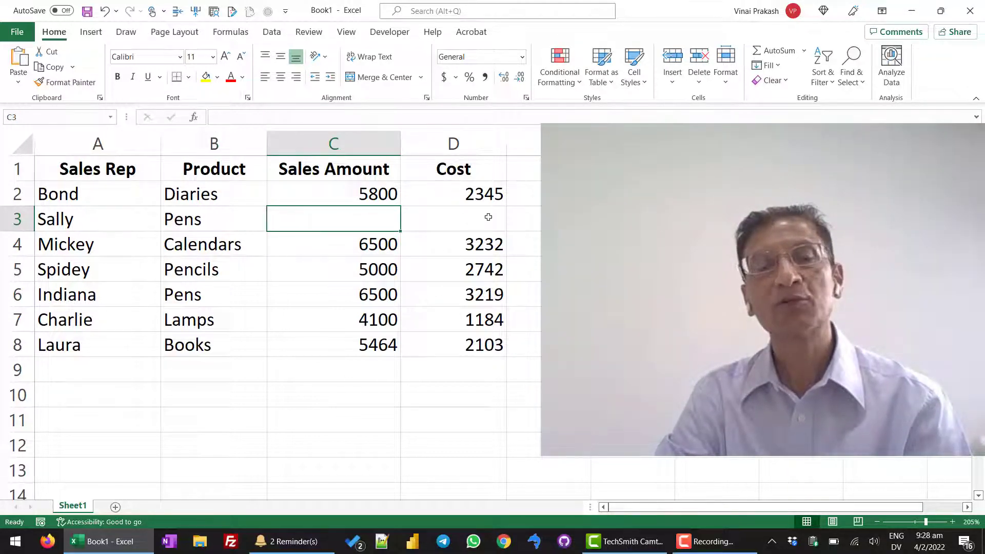
mouse_move(400, 194)
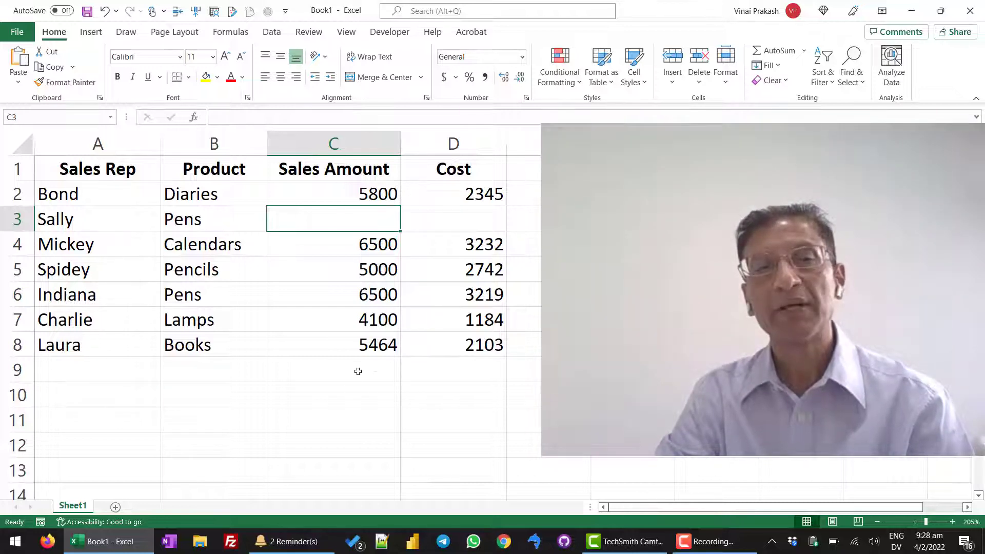
Step: Total row 9: 33364 under Sales Amount and =SUM(D2:D8) giving 14825 under Cost
left_click(332, 369)
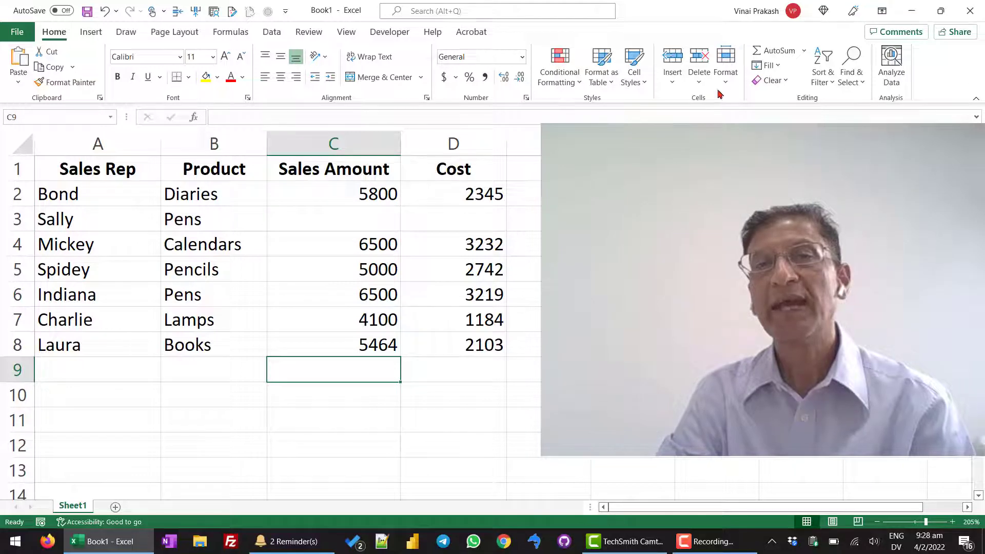
mouse_move(778, 51)
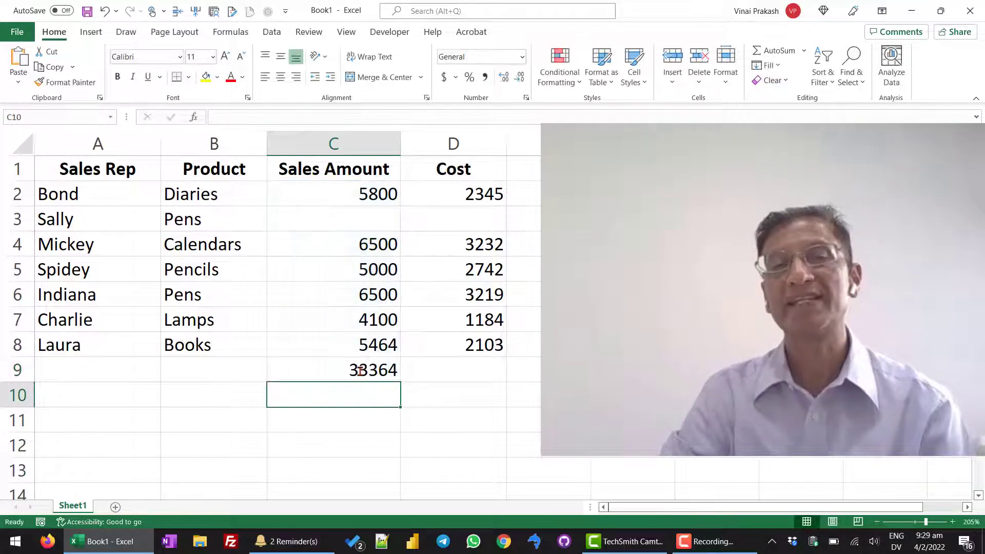
left_click(452, 370)
type("=SUM(D2:D8)")
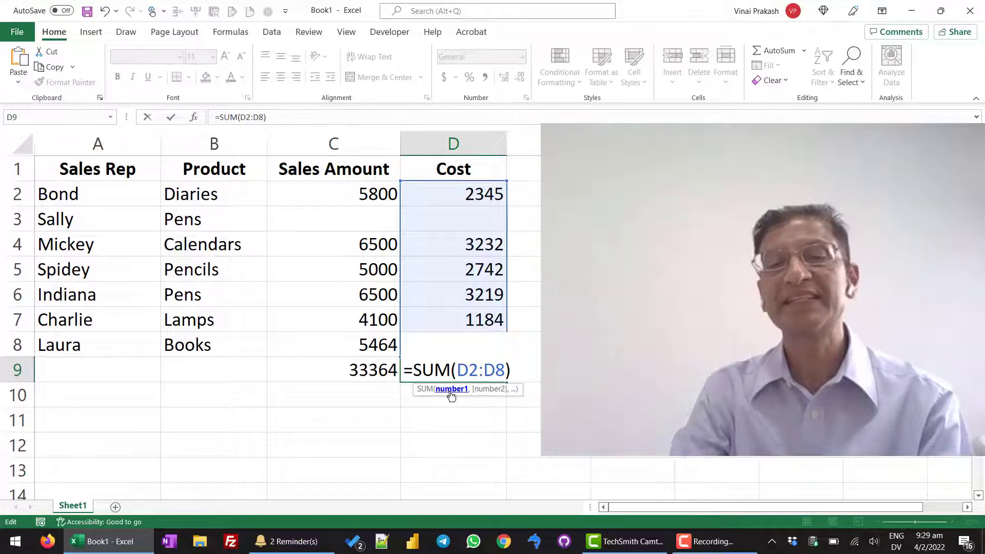
key("Return")
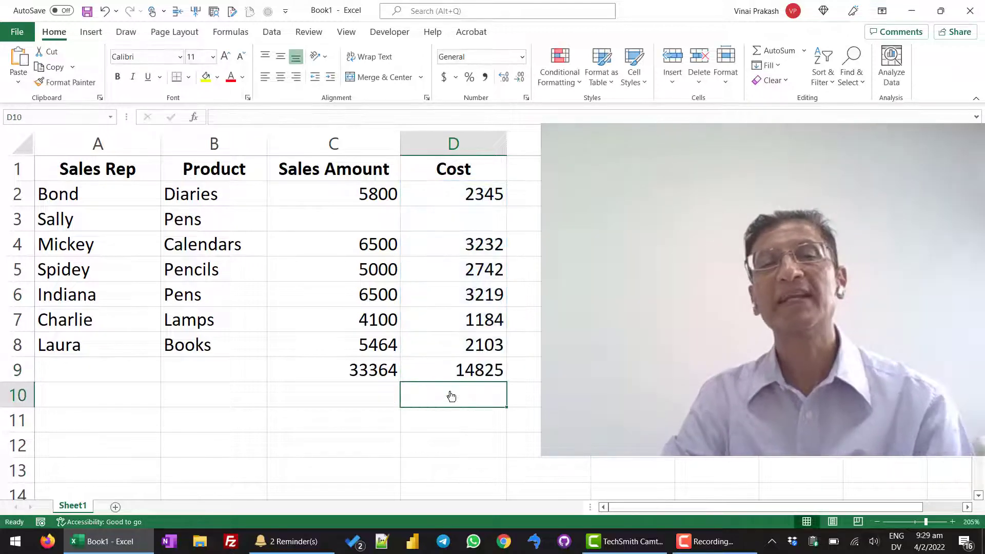
left_click(453, 370)
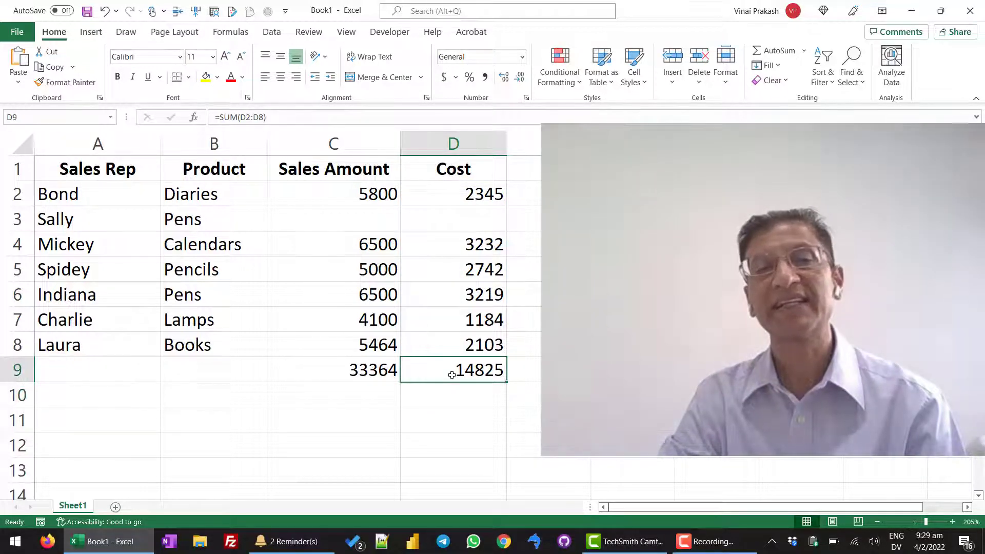